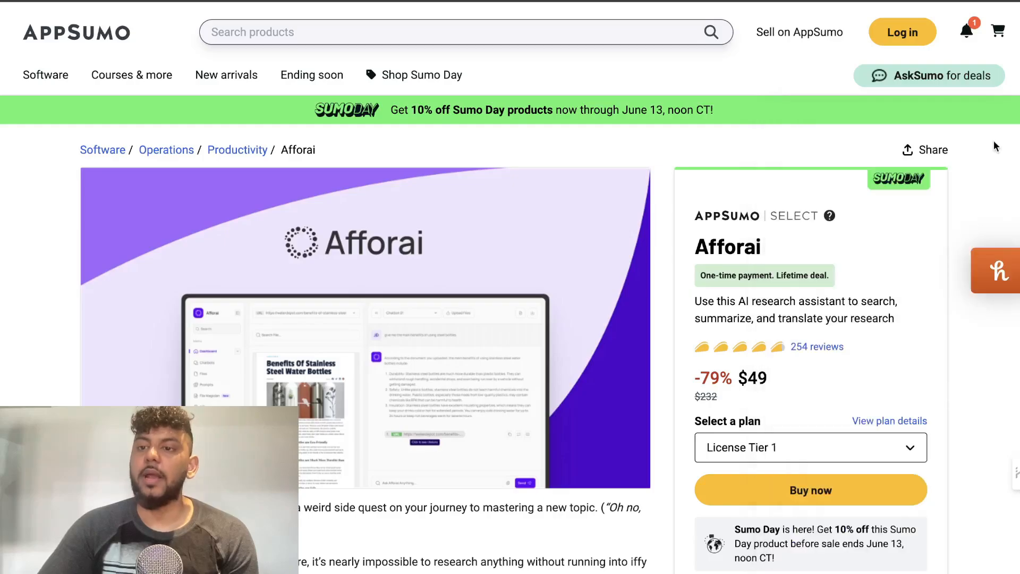
{"action": "mouse_move", "coordinate": [762, 253]}
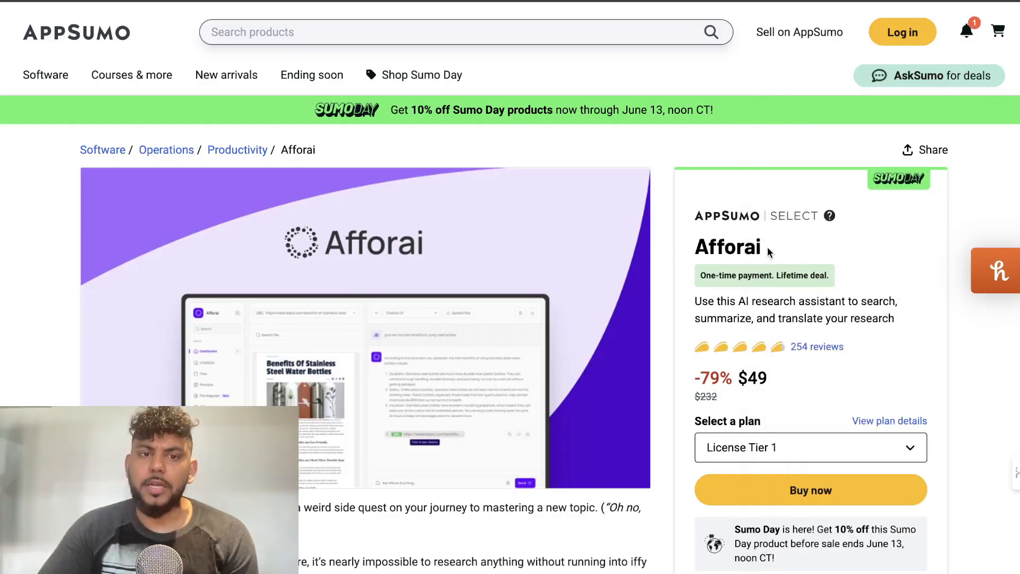
Step: Scroll through the $49 Afforai lifetime deal page on AppSumo
{"action": "scroll", "scroll_direction": "down", "scroll_amount": 3}
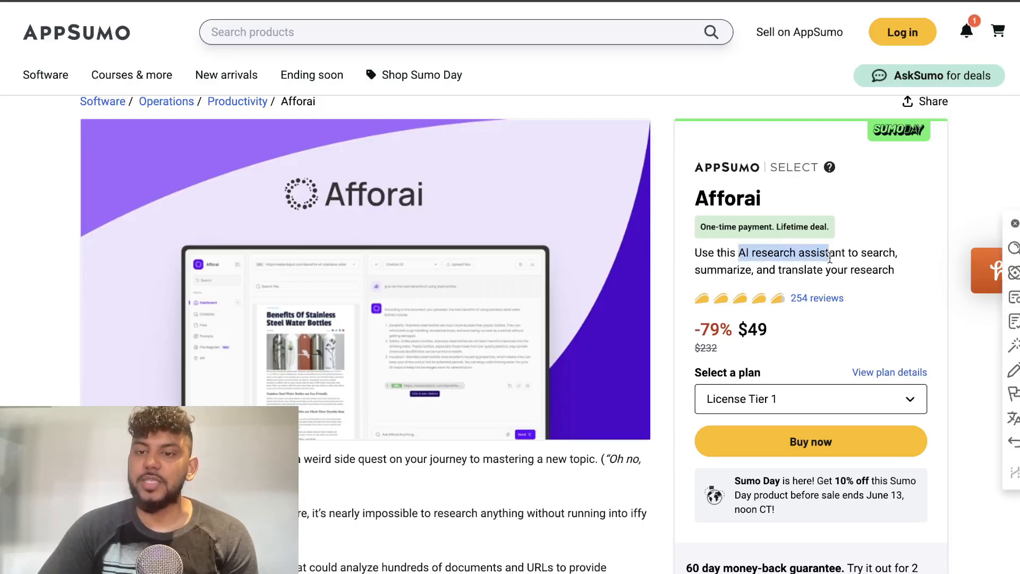
{"action": "mouse_move", "coordinate": [831, 288]}
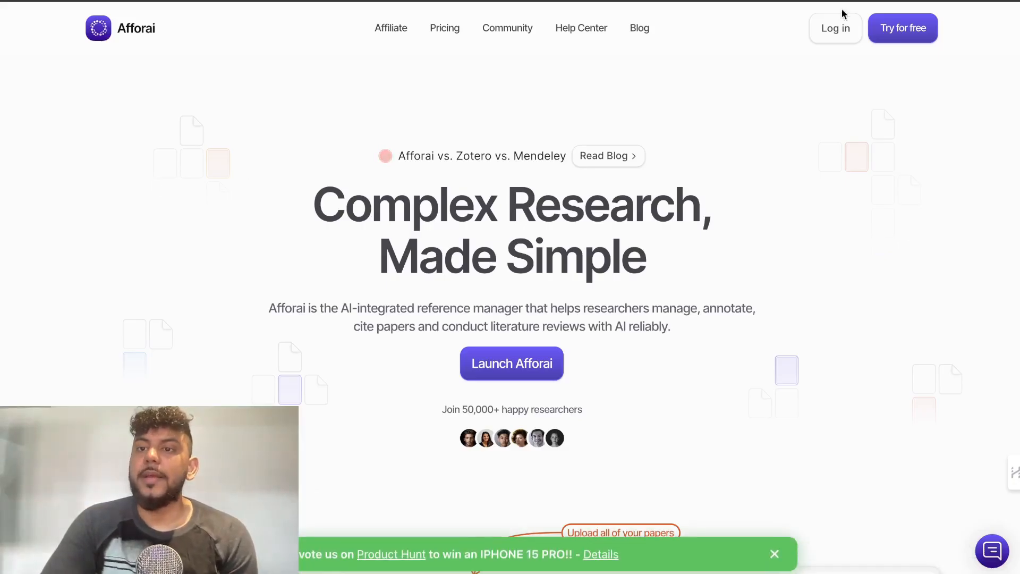
Step: Launch Afforai to view its empty personal library, then return to the AppSumo tab
{"action": "left_click", "coordinate": [511, 363]}
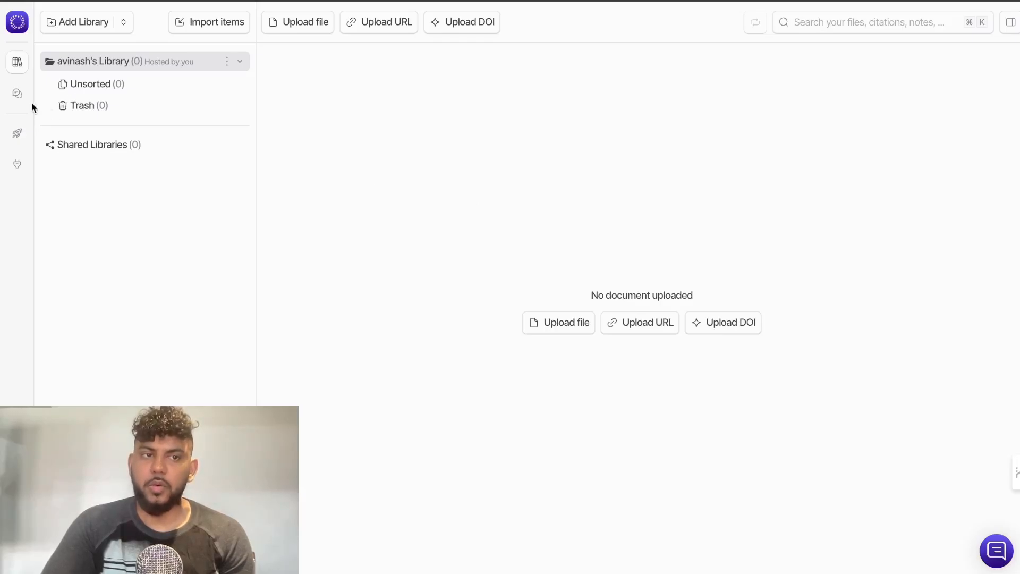
{"action": "left_click", "coordinate": [17, 93]}
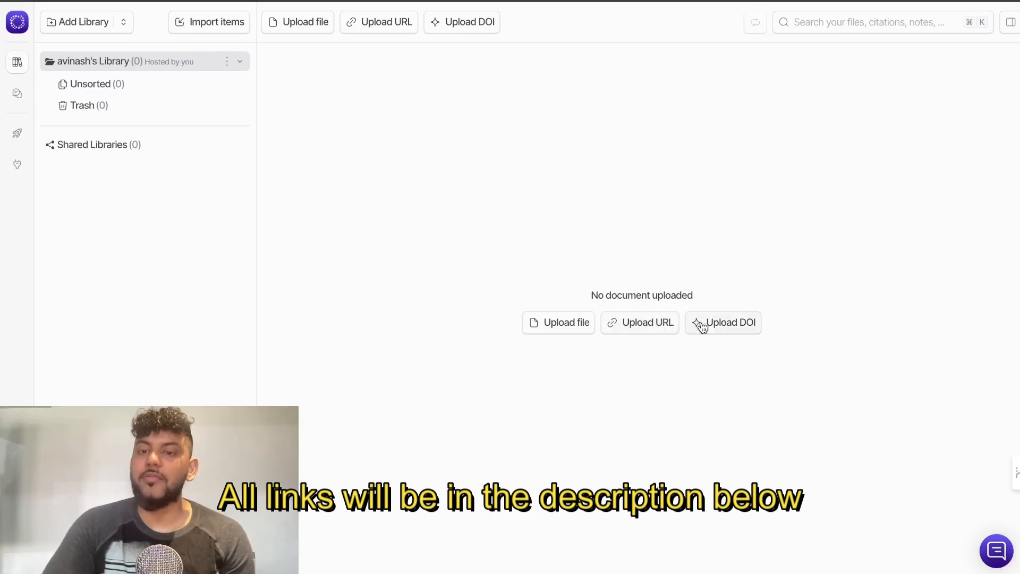
{"action": "mouse_move", "coordinate": [383, 147]}
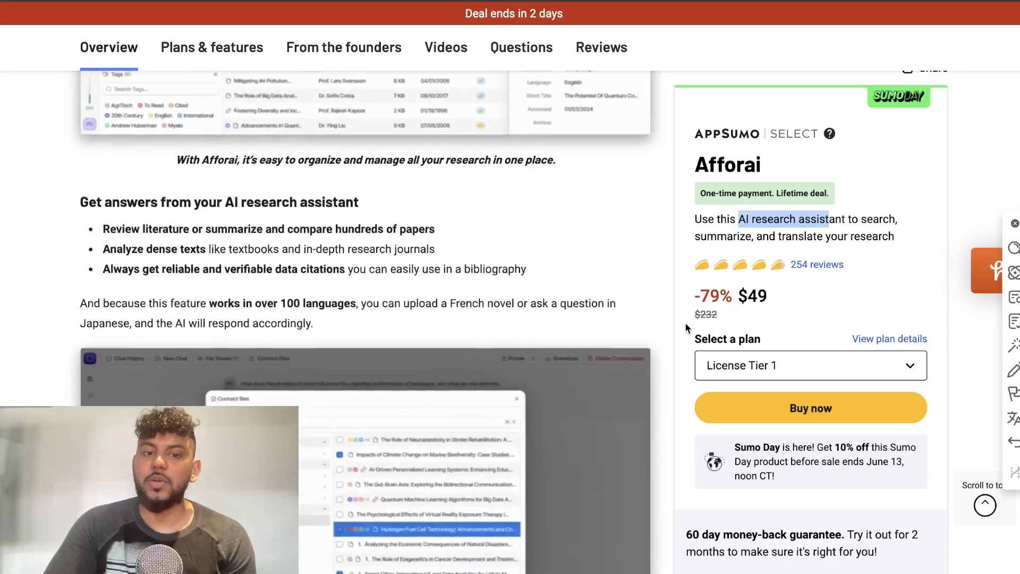
Step: Compare Afforai's three AppSumo license tiers, then open the $69 Merlin deal page
{"action": "left_click", "coordinate": [211, 46]}
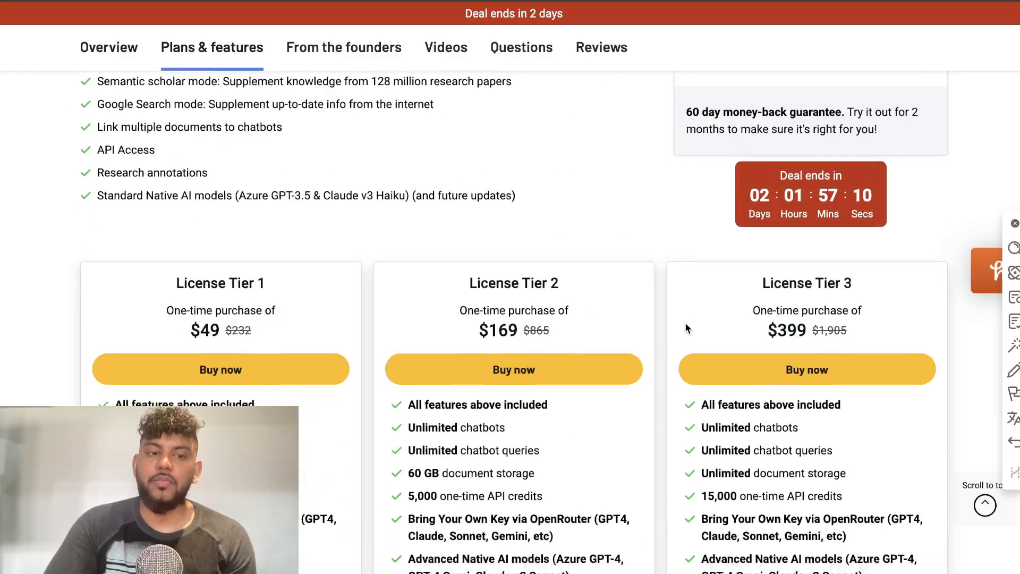
{"action": "scroll", "scroll_direction": "down", "scroll_amount": 3}
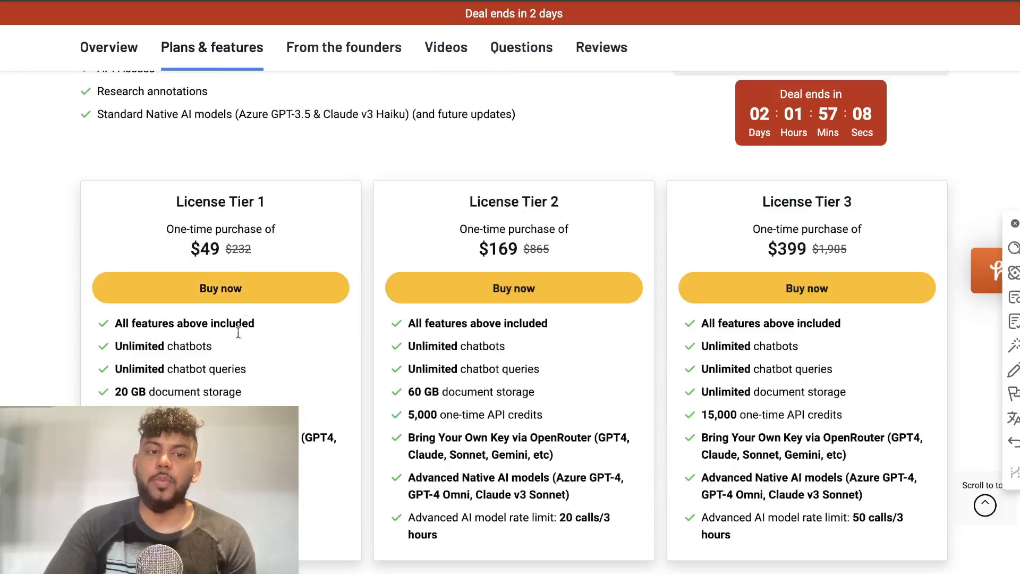
{"action": "left_click_drag", "start_coordinate": [116, 323], "coordinate": [247, 391]}
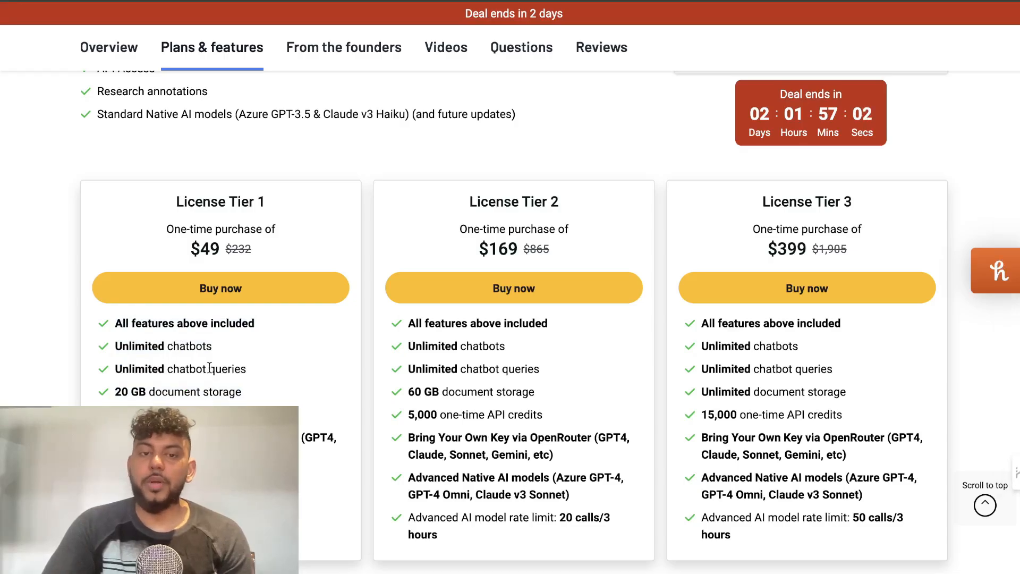
{"action": "double_click", "coordinate": [219, 201]}
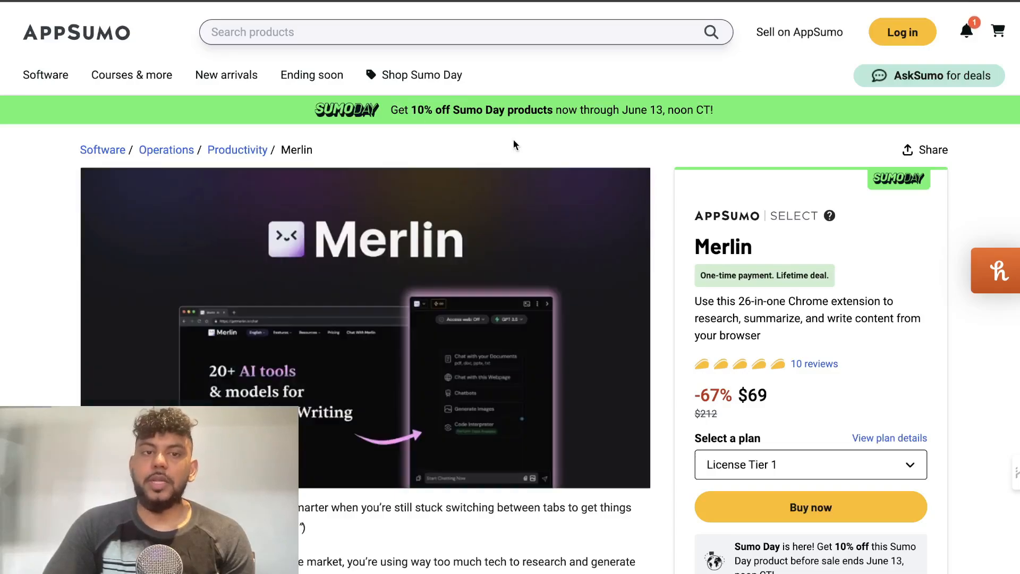
Step: Scroll the Merlin deal page and go to the getmerlin.in website
{"action": "scroll", "scroll_direction": "down", "scroll_amount": 3}
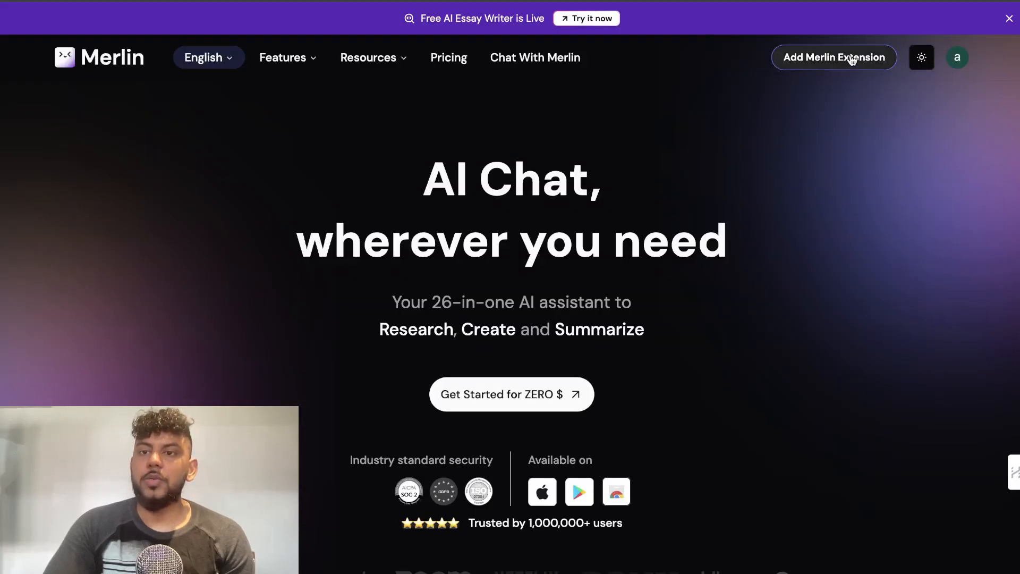
Step: Add the Merlin extension to Chrome from the Chrome Web Store
{"action": "left_click", "coordinate": [833, 58]}
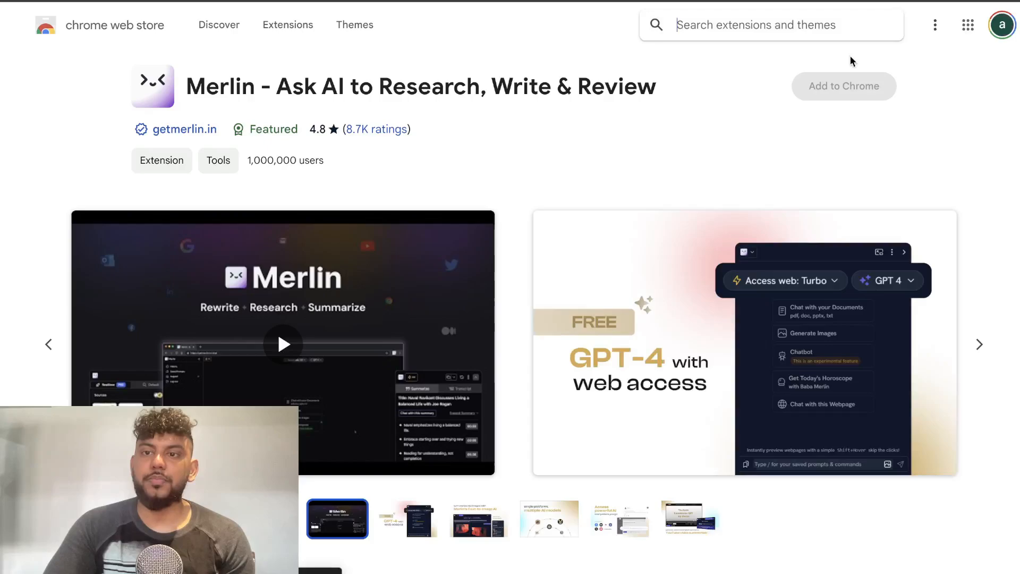
{"action": "left_click", "coordinate": [843, 87]}
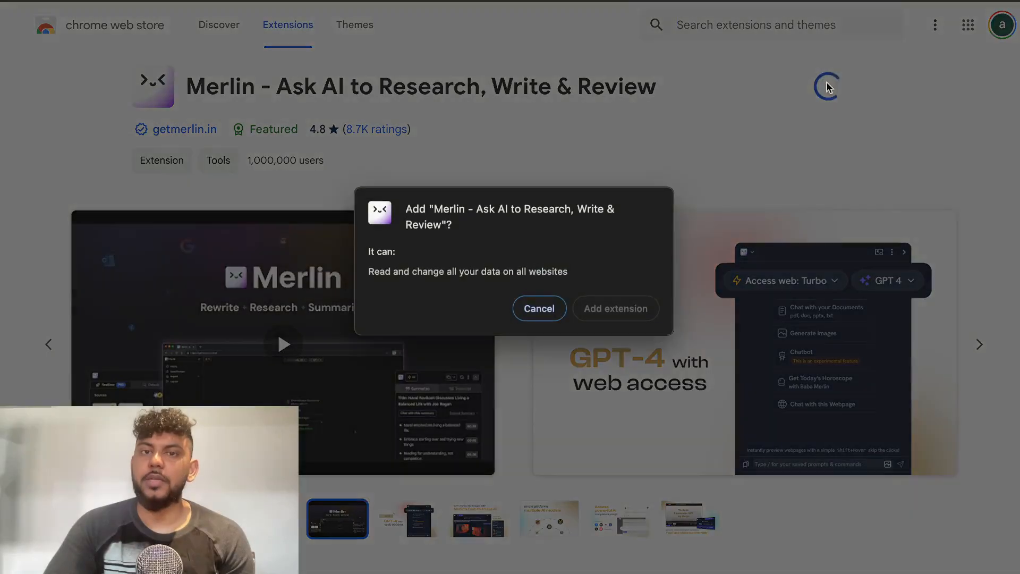
{"action": "left_click", "coordinate": [539, 308]}
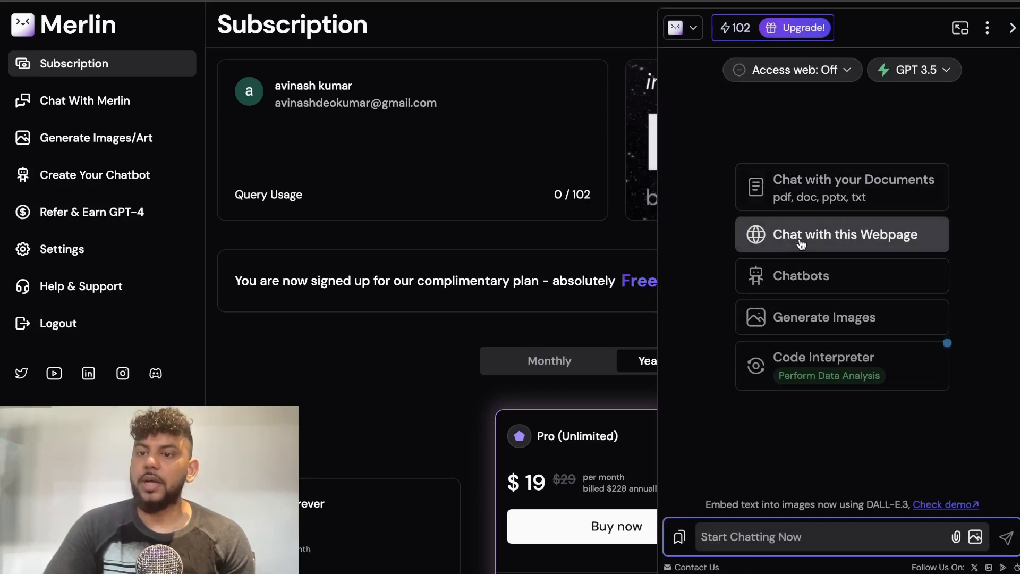
Step: Ask Merlin's webpage chat for a summary of the subscription page, keeping GPT 3.5
{"action": "left_click", "coordinate": [841, 234]}
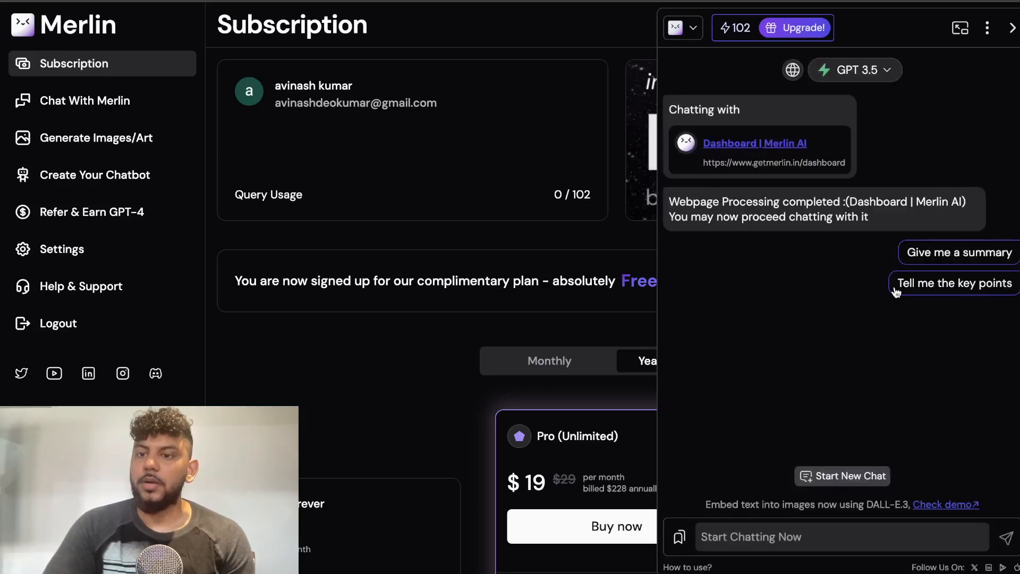
{"action": "left_click", "coordinate": [961, 253]}
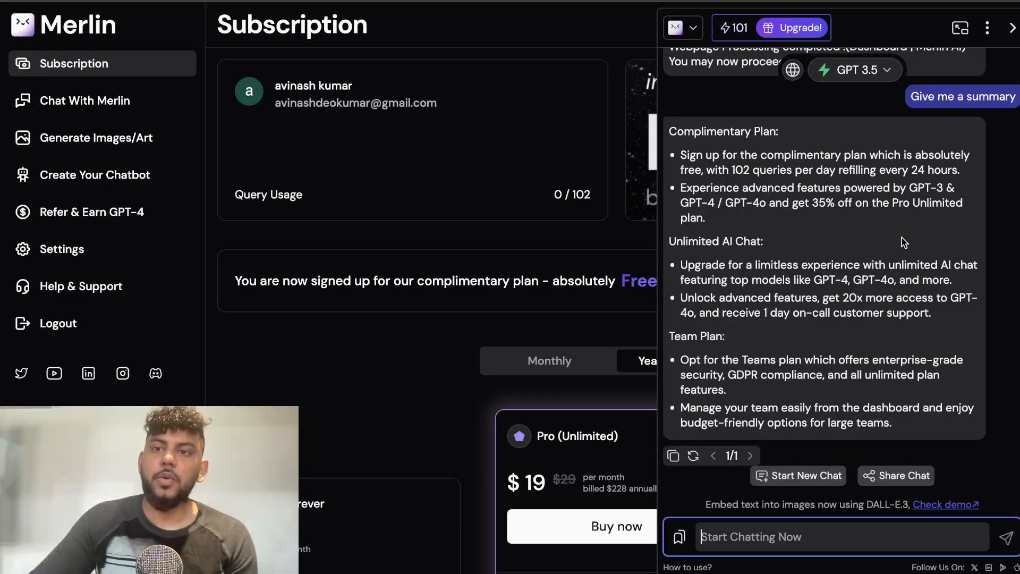
{"action": "left_click", "coordinate": [854, 69]}
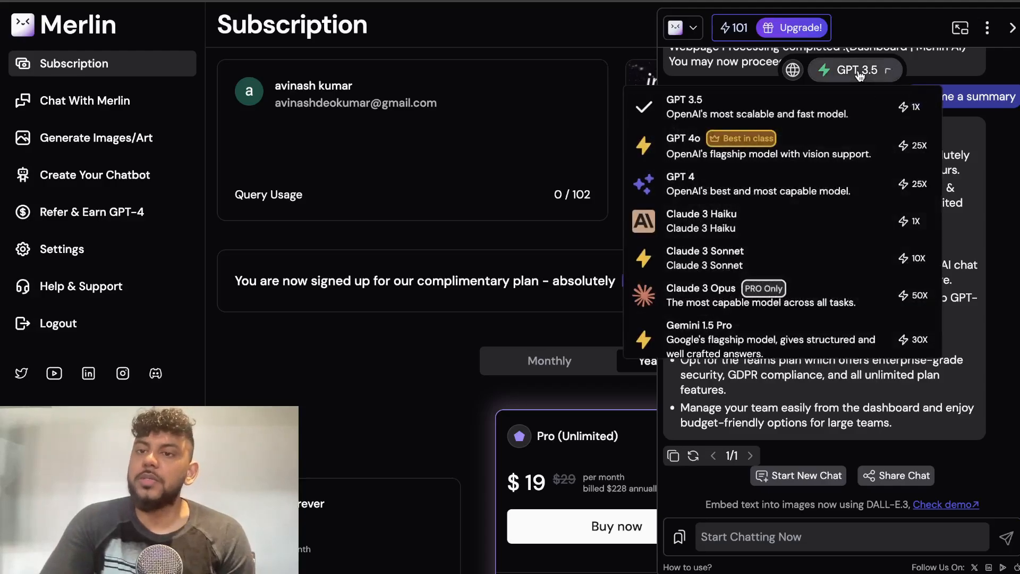
{"action": "left_click", "coordinate": [854, 70]}
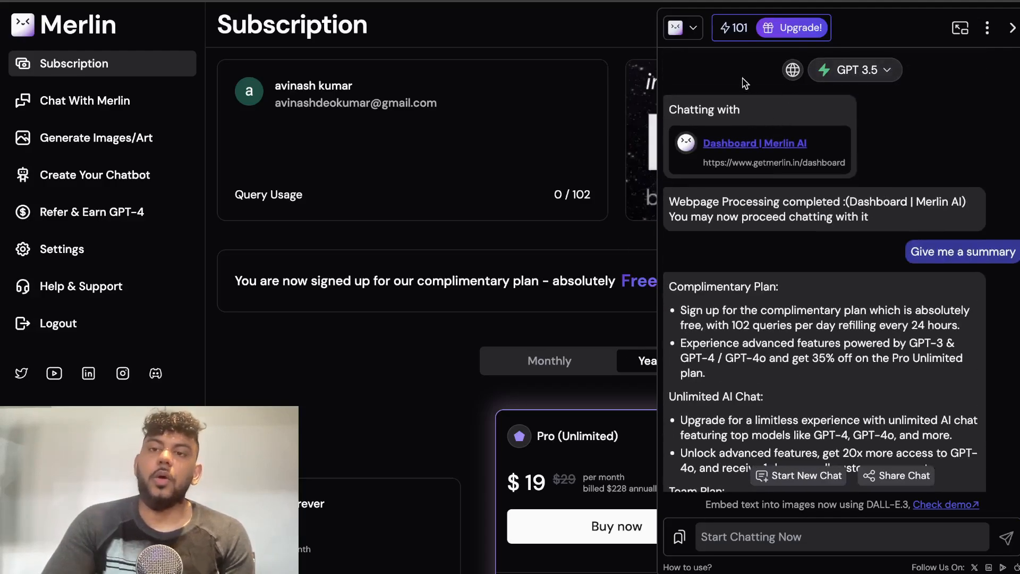
{"action": "scroll", "scroll_direction": "down", "scroll_amount": 3}
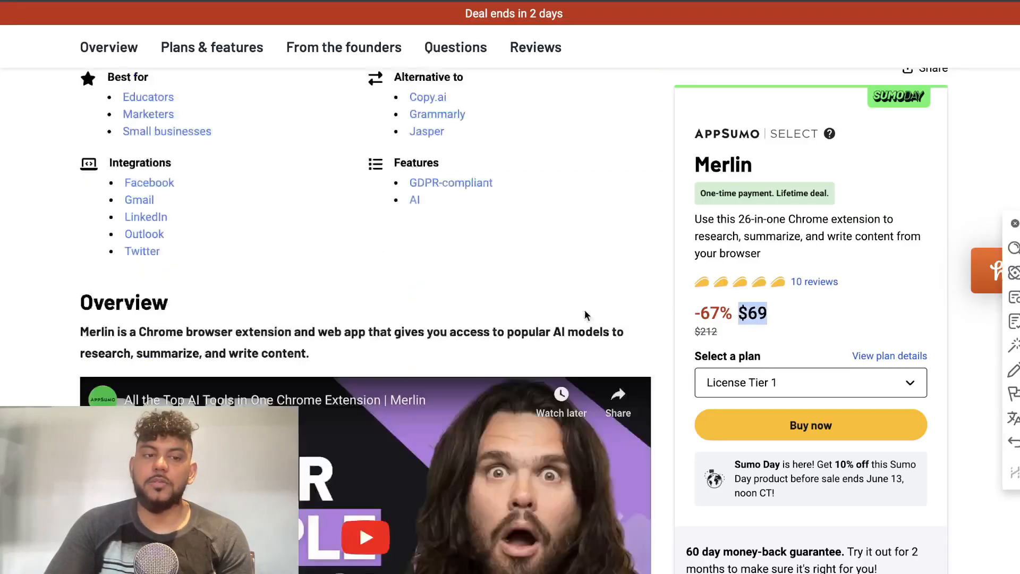
Step: Scroll to Merlin's $69, $139 and $259 license tiers and their monthly credits
{"action": "scroll", "scroll_direction": "down", "scroll_amount": 3}
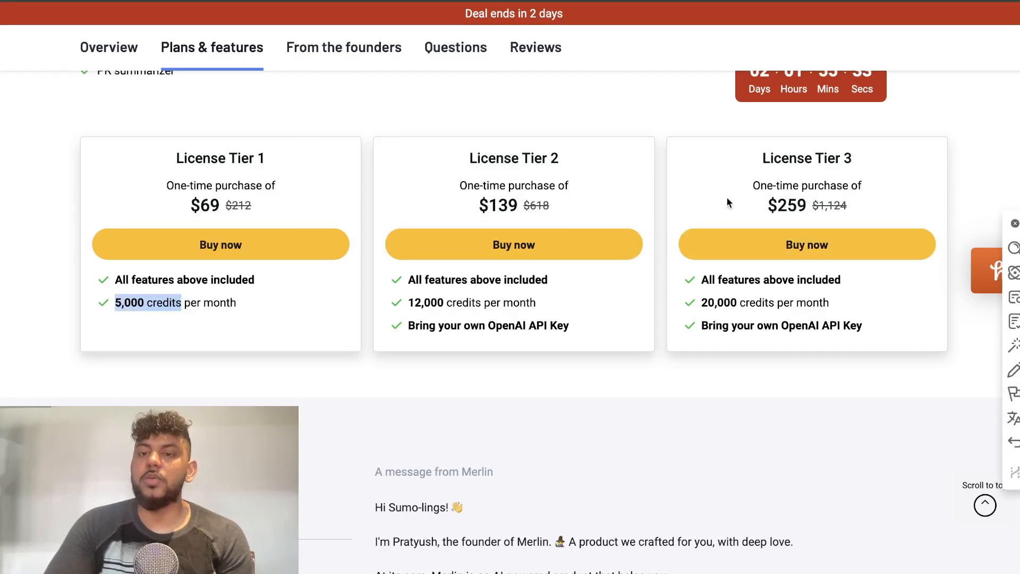
{"action": "mouse_move", "coordinate": [781, 53]}
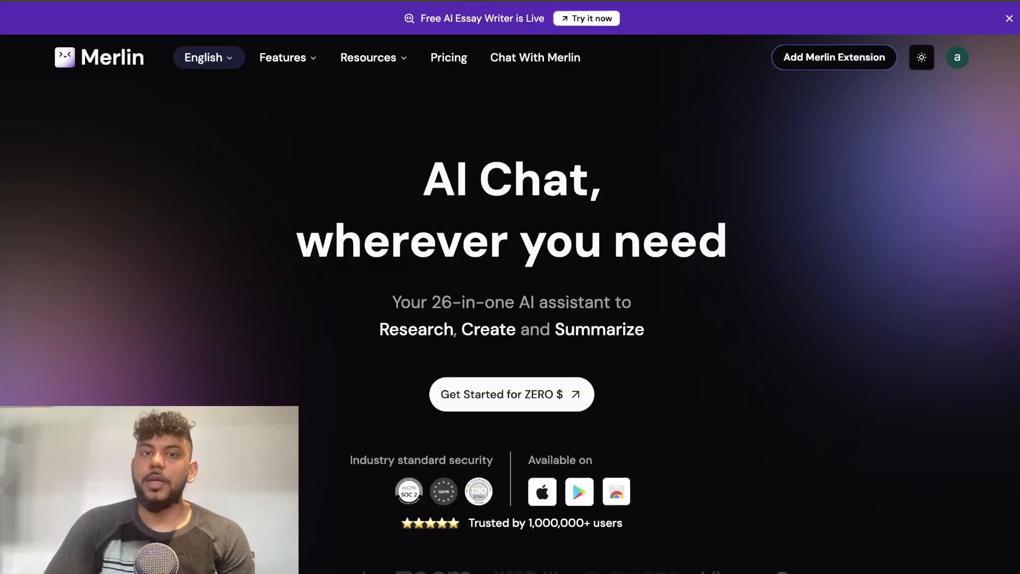
Step: Open Merlin's installed Chrome Web Store listing, rated 4.8 with 1,000,000 users
{"action": "left_click", "coordinate": [833, 57]}
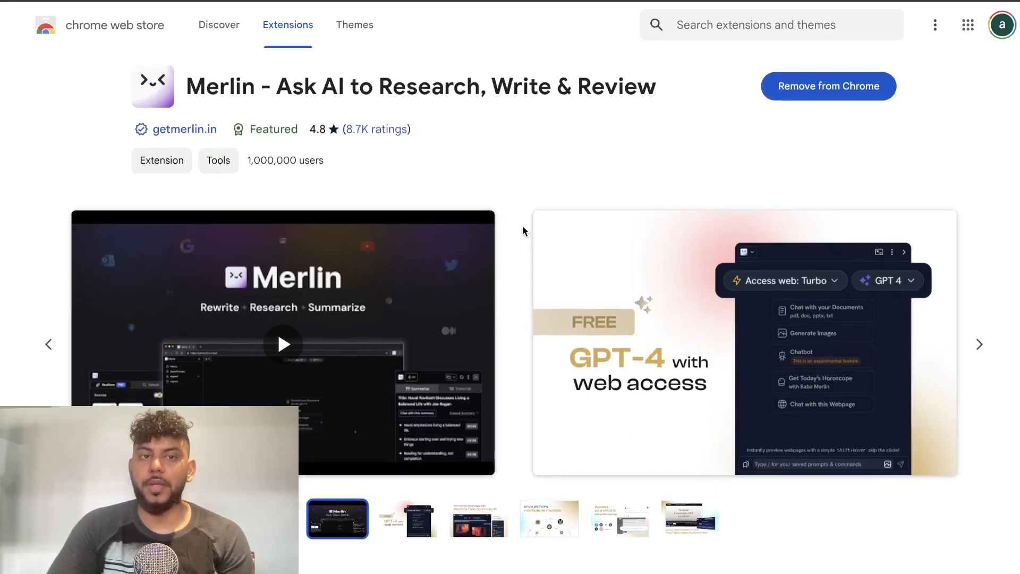
{"action": "mouse_move", "coordinate": [440, 95]}
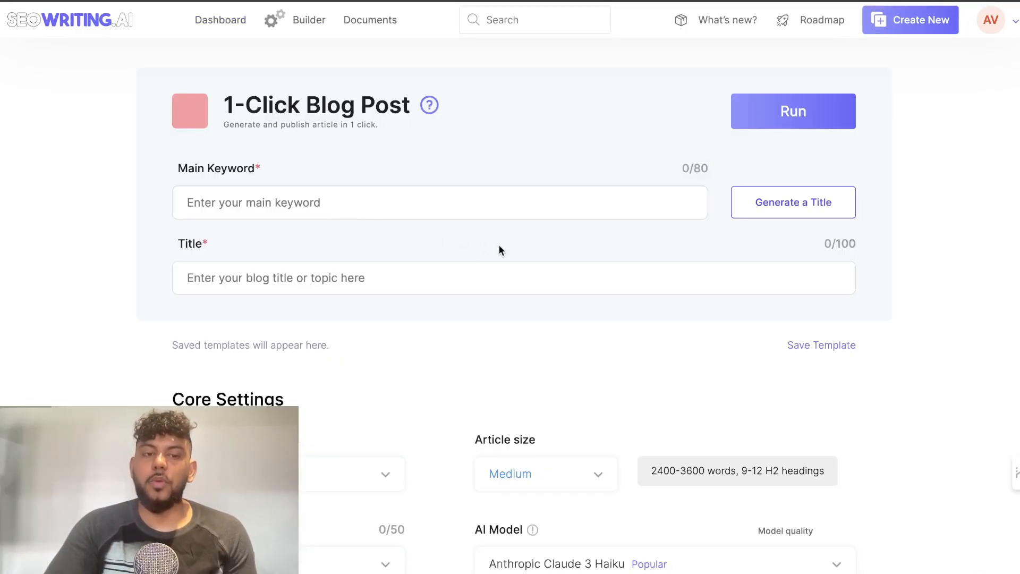
Step: Review SEOWriting.ai's Core Settings, then open the mortgage article from the ten-article Builder list
{"action": "scroll", "scroll_direction": "down", "scroll_amount": 3}
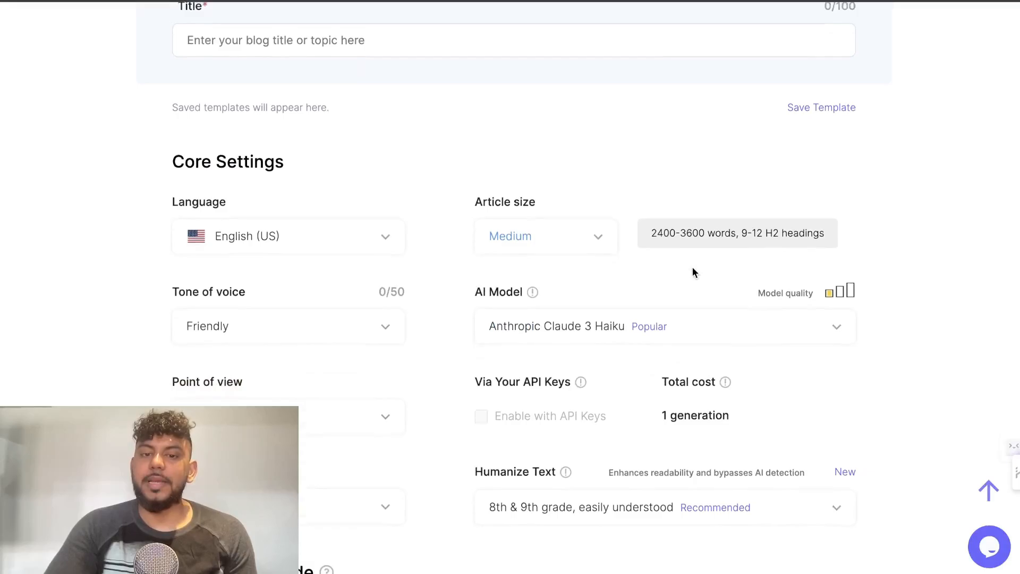
{"action": "scroll", "scroll_direction": "down", "scroll_amount": 3}
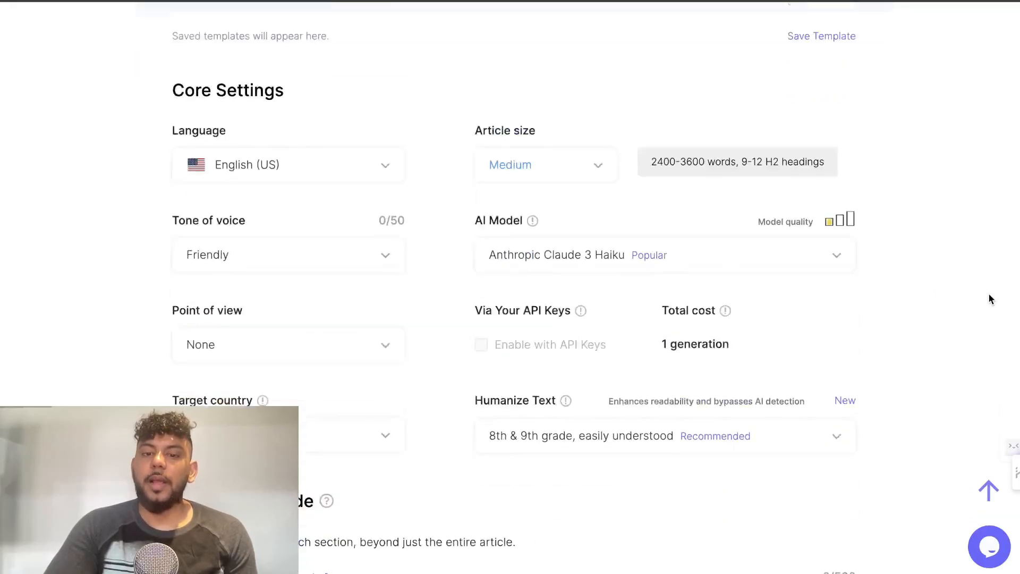
{"action": "scroll", "scroll_direction": "down", "scroll_amount": 3}
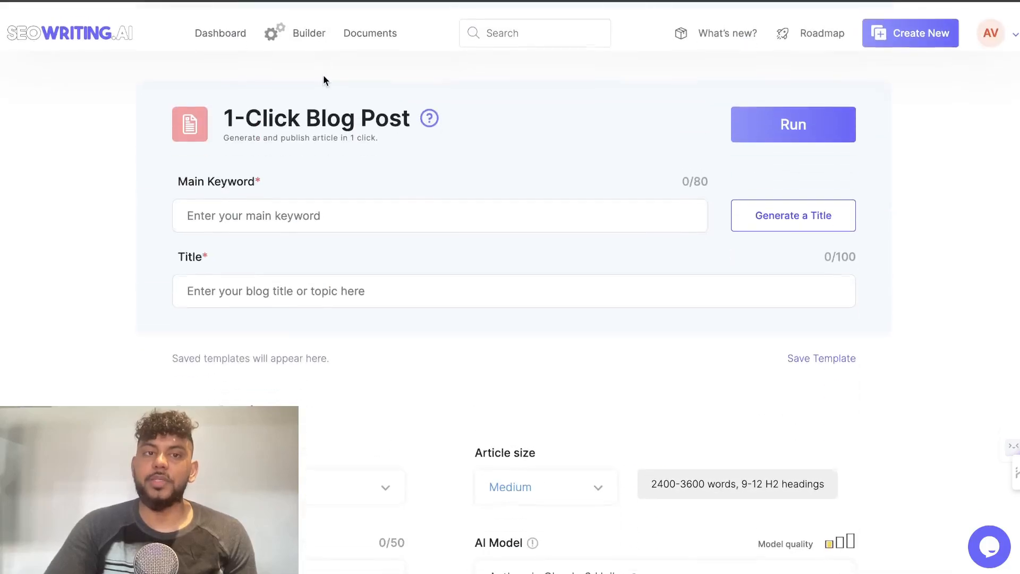
{"action": "left_click", "coordinate": [309, 20]}
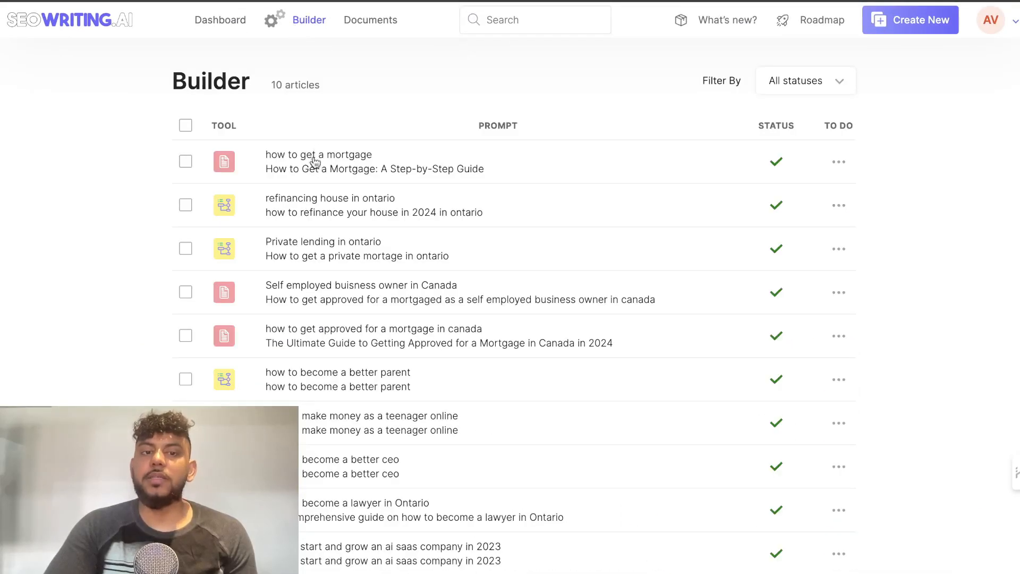
{"action": "left_click", "coordinate": [319, 161]}
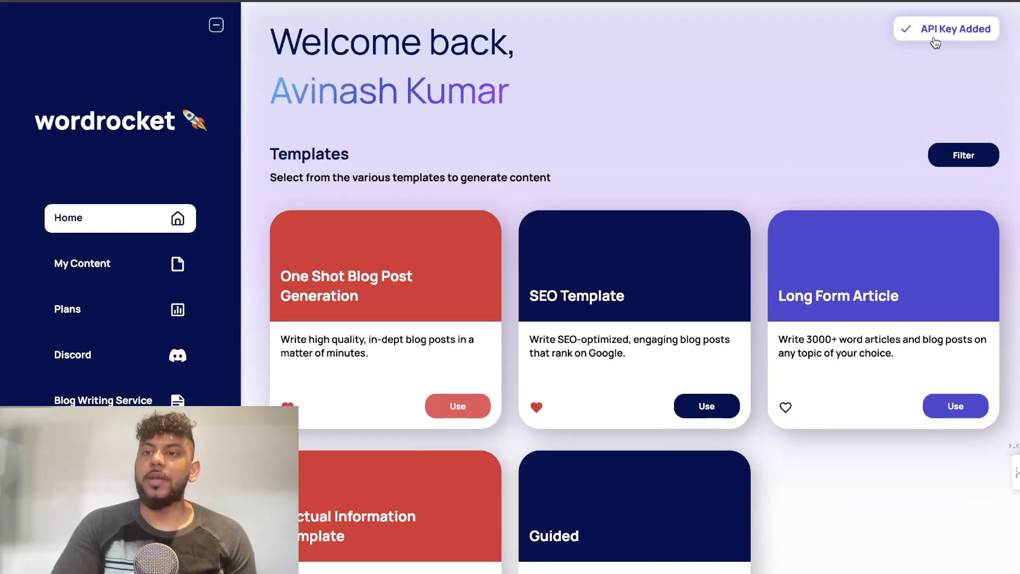
Step: Preview WordRocket's empty GPT-3.5 One Shot Blog Post Generation form, then return to Home
{"action": "left_click", "coordinate": [457, 406]}
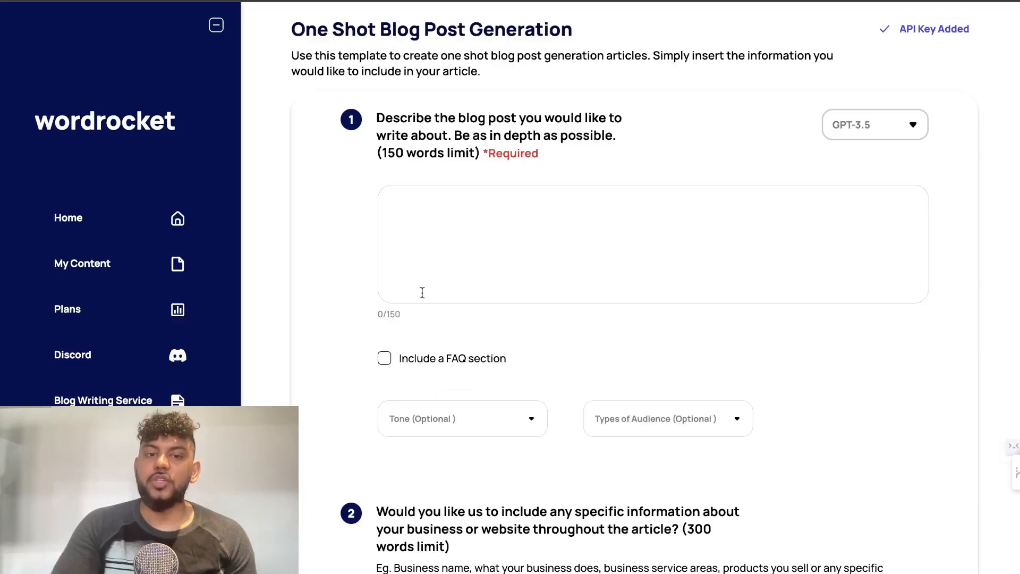
{"action": "left_click", "coordinate": [874, 125]}
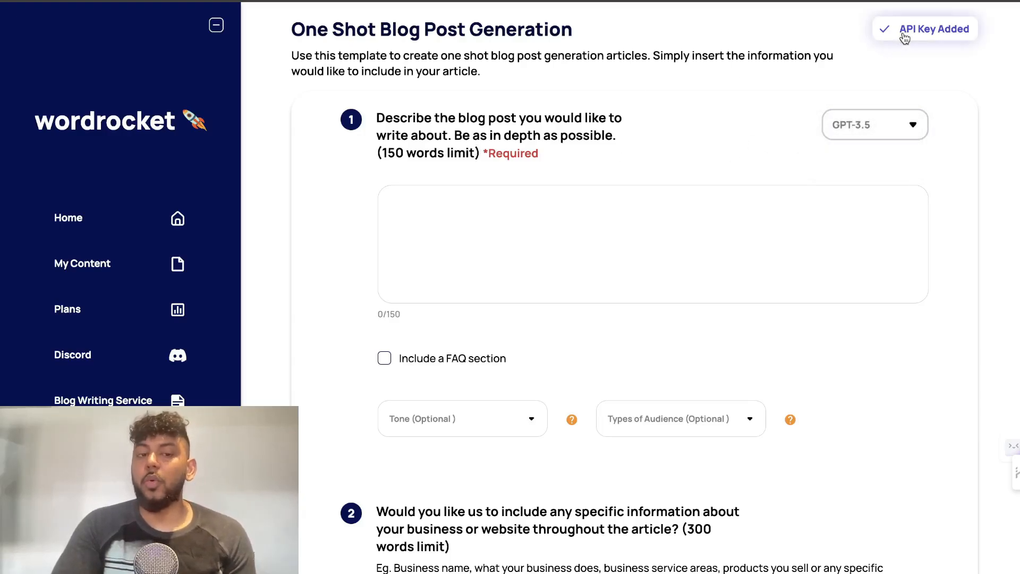
{"action": "left_click", "coordinate": [69, 217]}
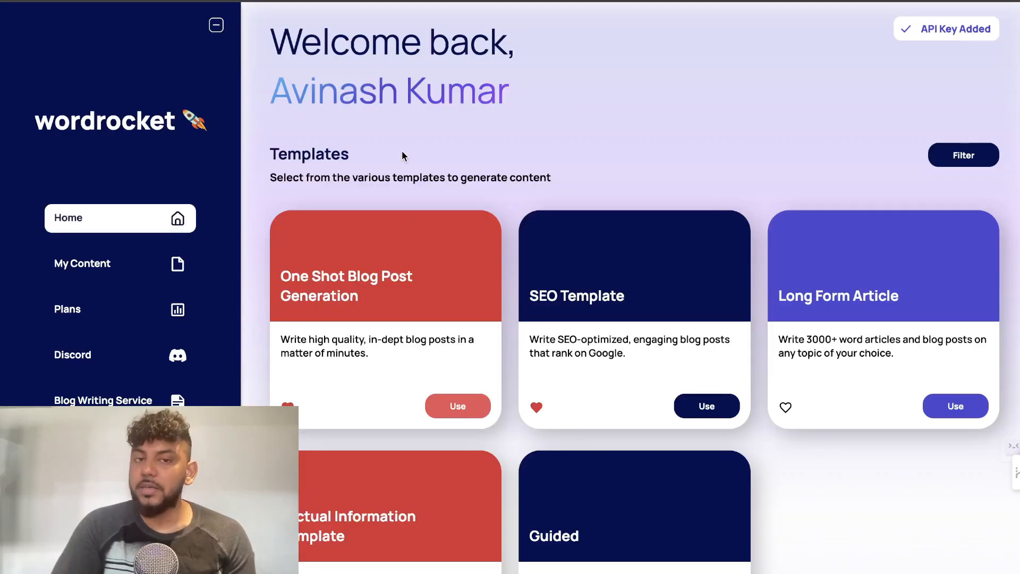
{"action": "mouse_move", "coordinate": [415, 123]}
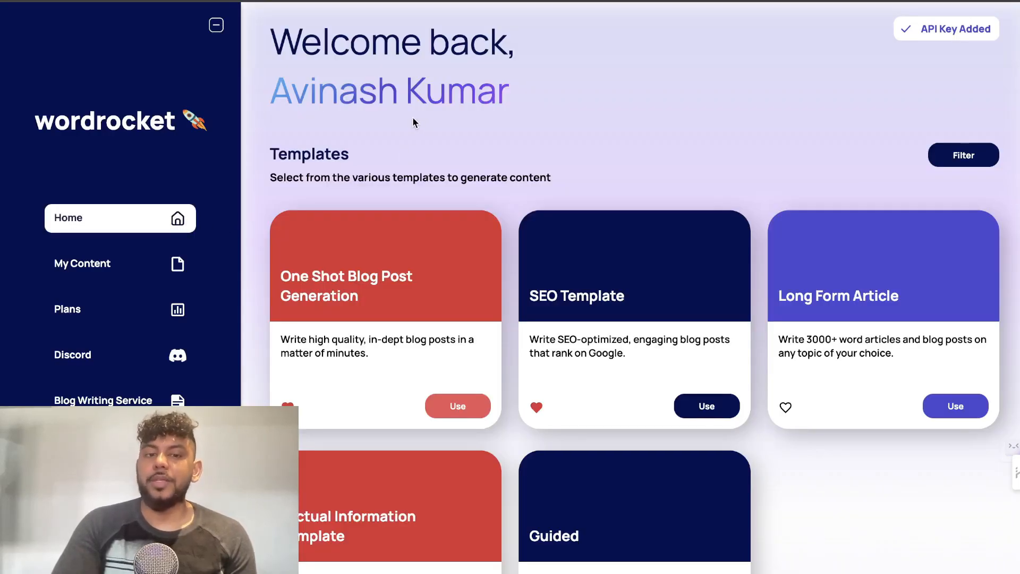
{"action": "mouse_move", "coordinate": [391, 128]}
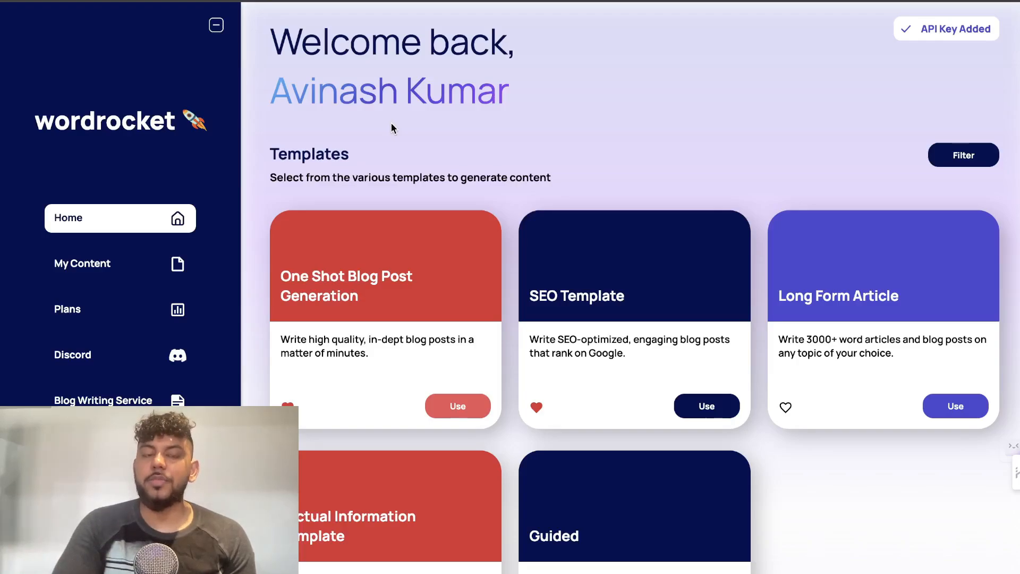
{"action": "mouse_move", "coordinate": [400, 127]}
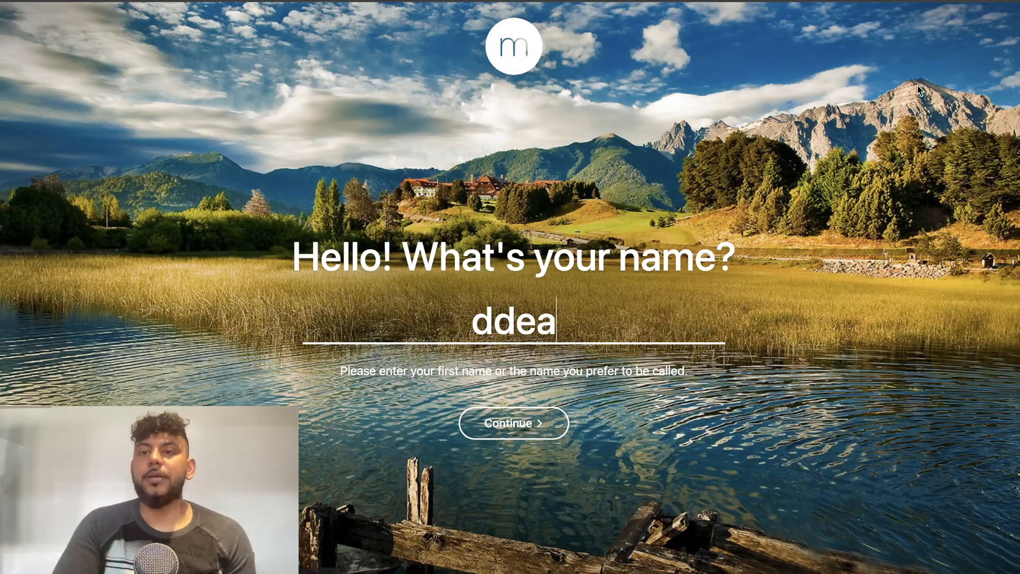
Step: Dismiss Momentum's name prompt to reveal the Anthropic Workbench with the marketing services agreement prompt
{"action": "left_click", "coordinate": [513, 423]}
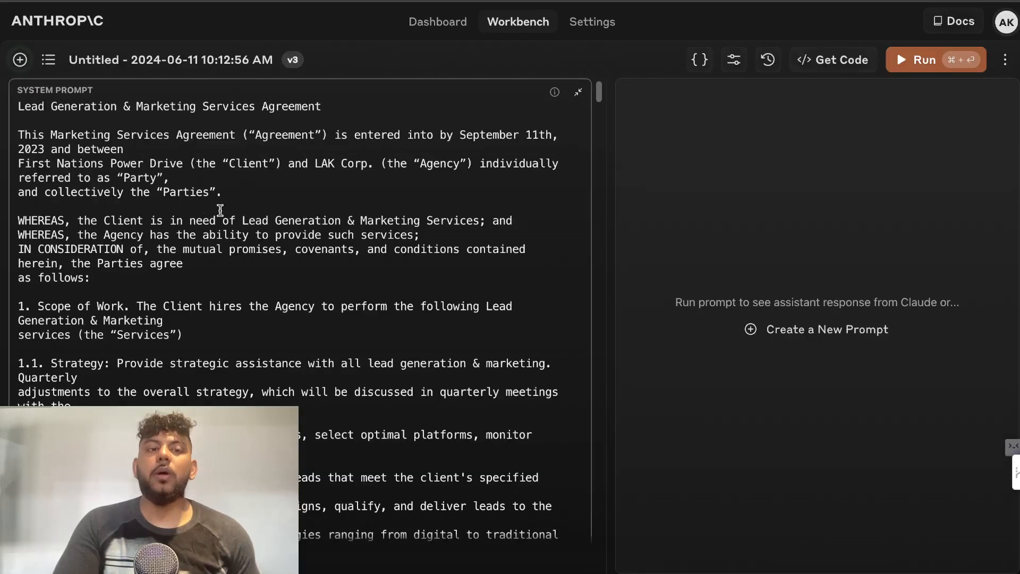
{"action": "scroll", "scroll_direction": "down", "scroll_amount": 3}
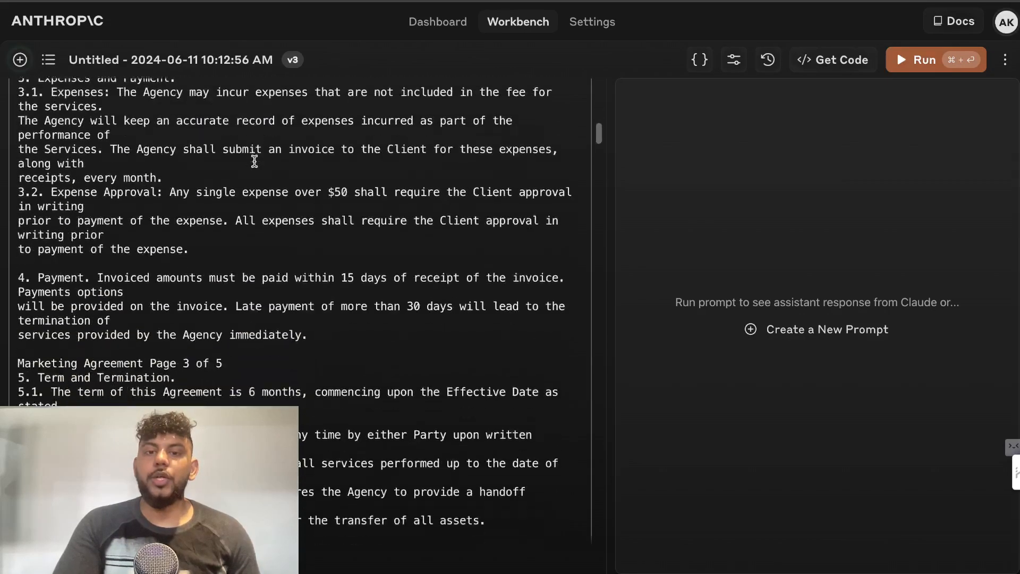
{"action": "scroll", "scroll_direction": "down", "scroll_amount": 3}
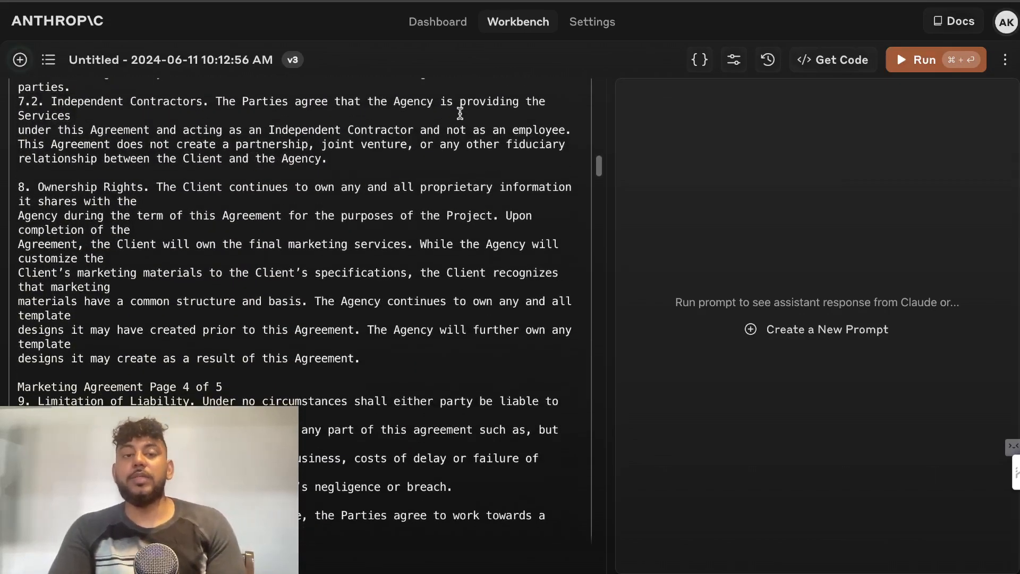